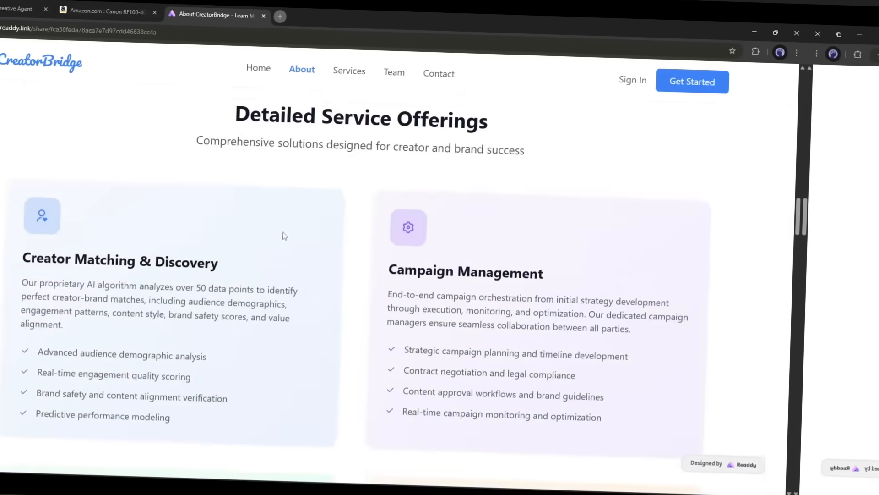
# - Review the CreatorBridge services page before returning to the RoboNeo home prompt
pyautogui.scroll(-3)
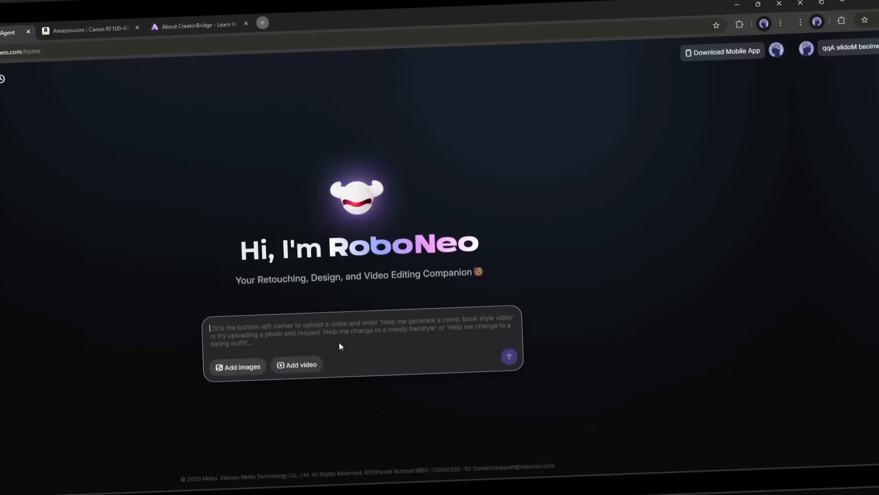
# - Submit a request for an 'SEO Lockup' SaaS one-pager suggesting YouTube and TikTok keywords with search volume and competition
pyautogui.write('Create a')
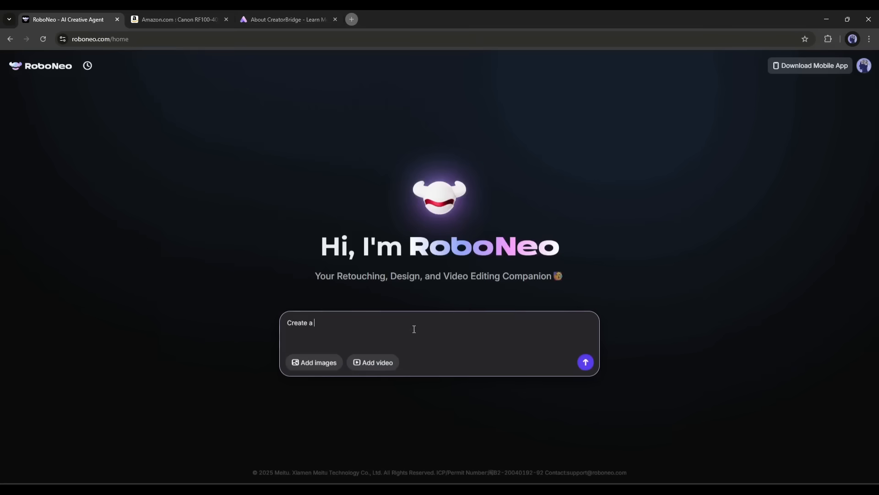
pyautogui.write('one-Pager for a SaaS')
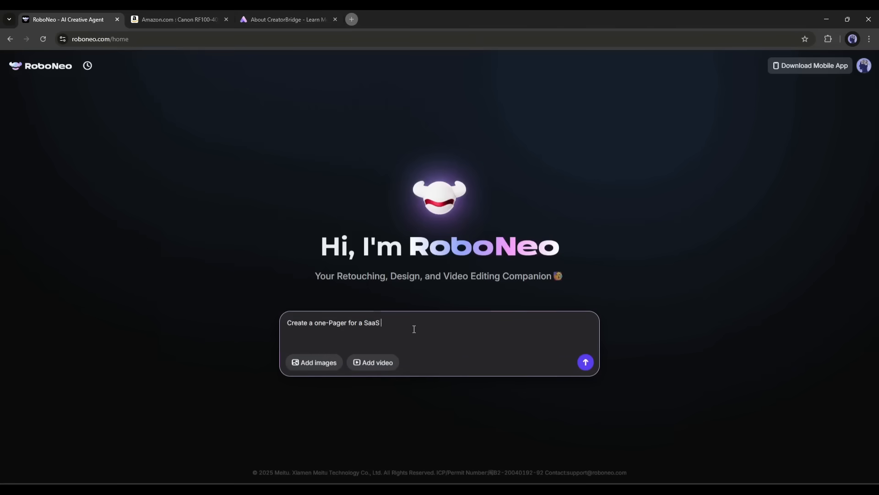
pyautogui.write("tool called 'SEO Lockup' that can suggest high value keywords for YouTube and")
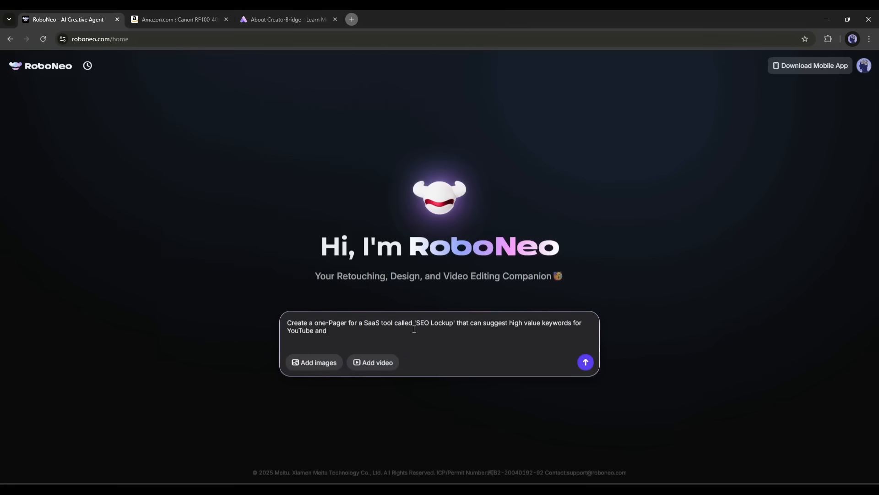
pyautogui.write('TikTok with search volume and')
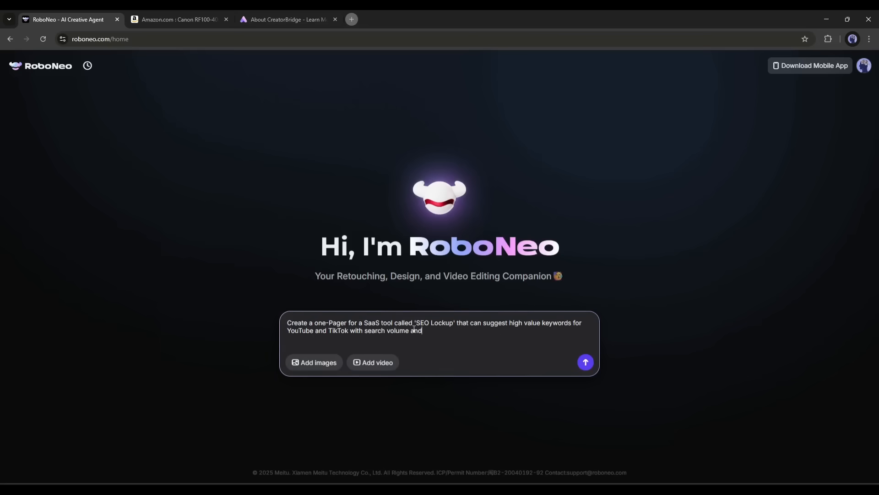
pyautogui.write('competition value')
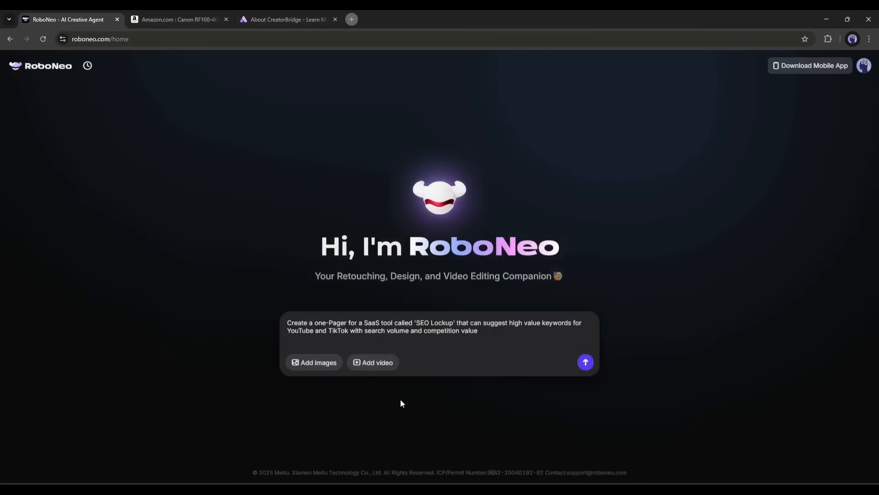
pyautogui.click(586, 362)
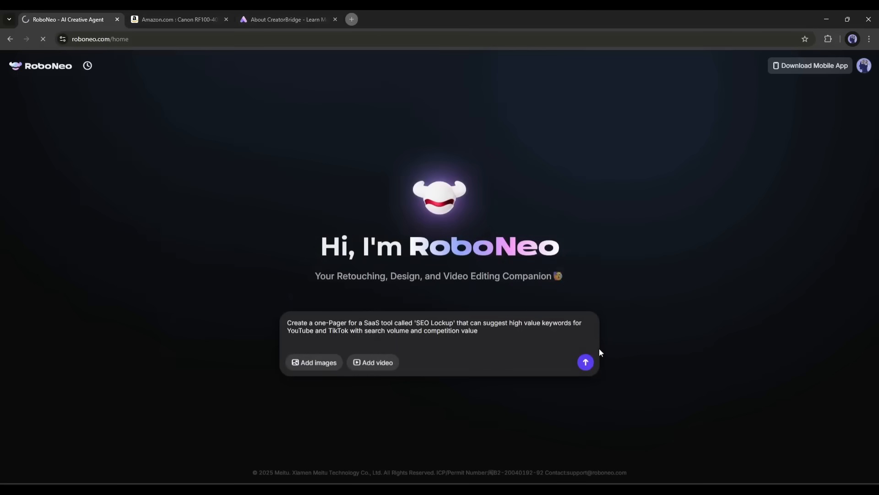
pyautogui.click(585, 362)
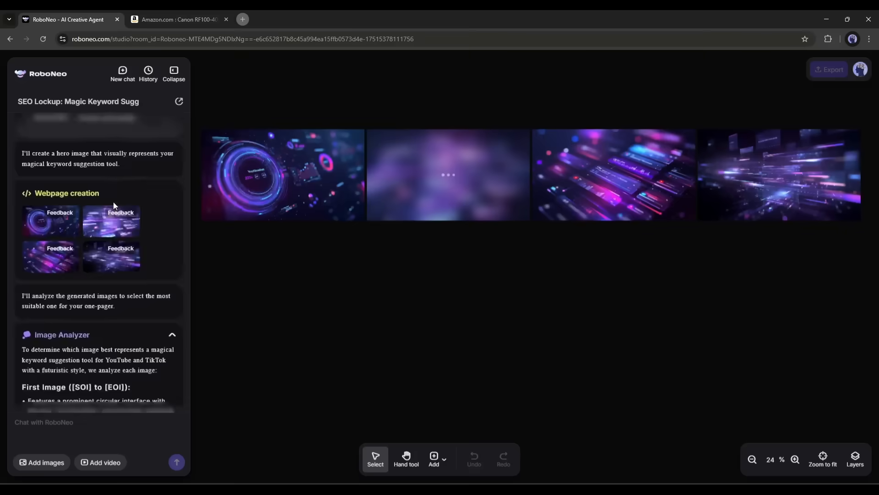
# - Preview the generated SEO Lockup one-pager as a live webpage
pyautogui.scroll(-3)
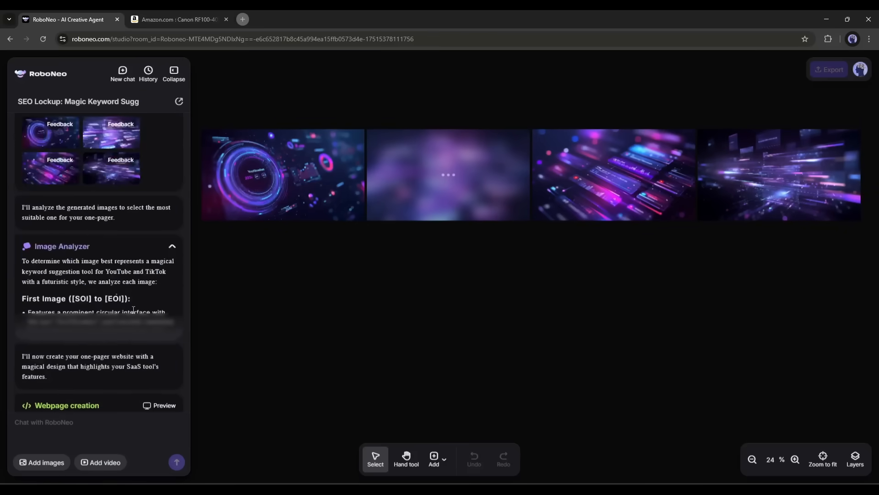
pyautogui.click(159, 405)
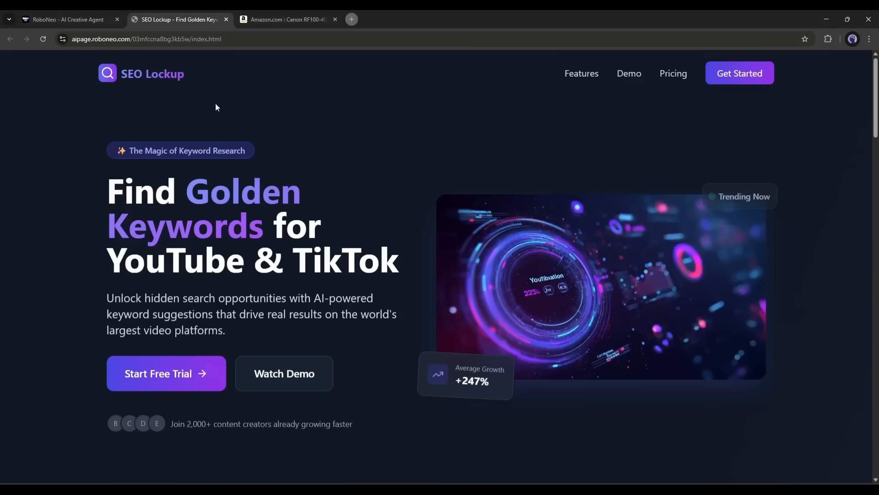
# - Scroll through the SEO Lockup site's sections headlined 'Find Golden Keywords for YouTube & TikTok'
pyautogui.scroll(-3)
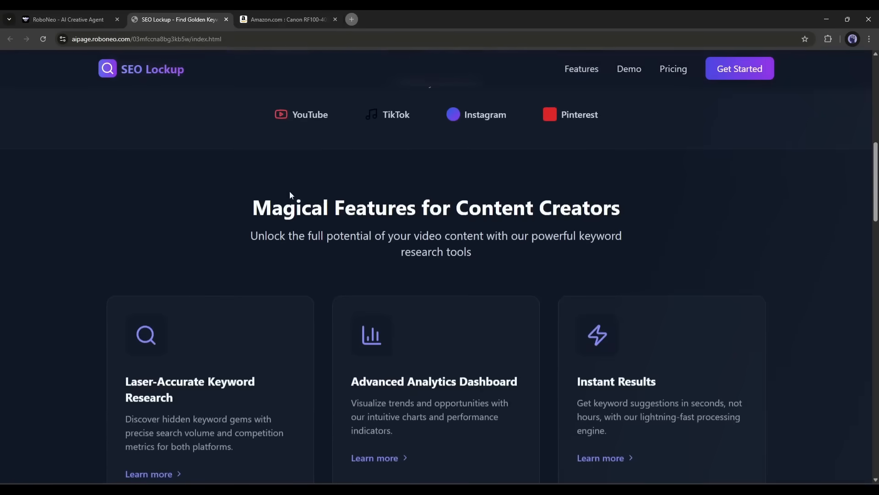
pyautogui.scroll(-3)
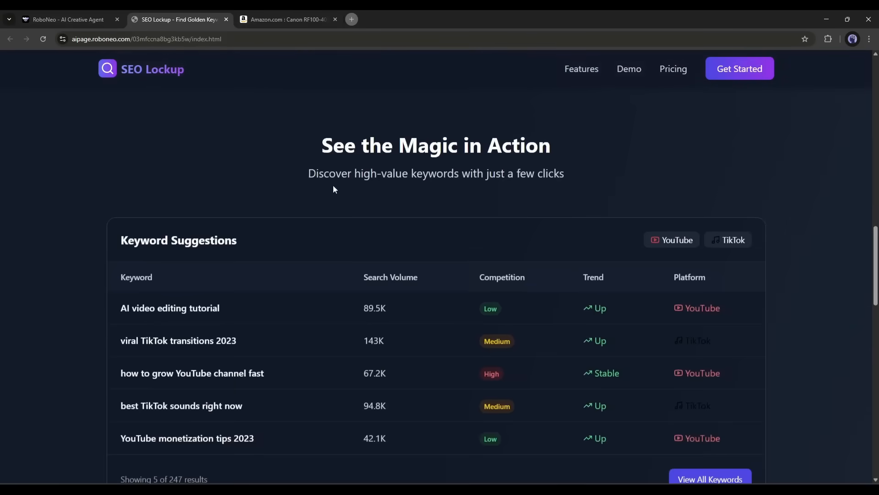
pyautogui.scroll(-3)
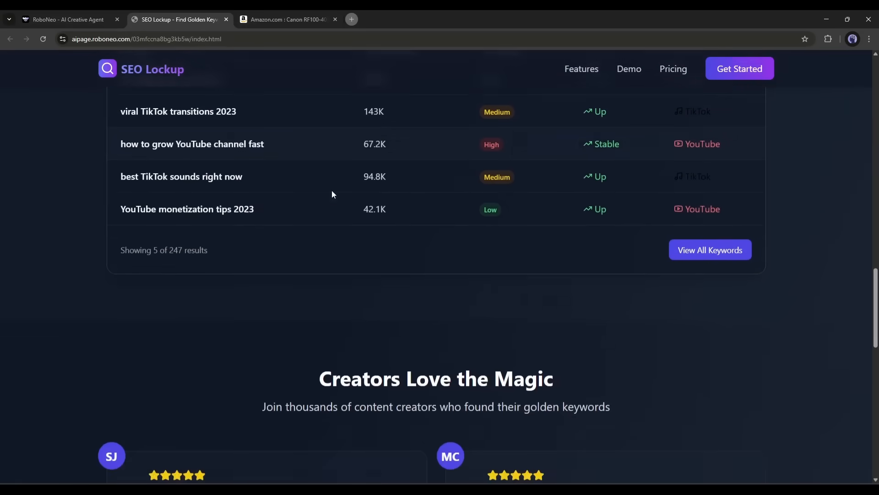
pyautogui.scroll(-3)
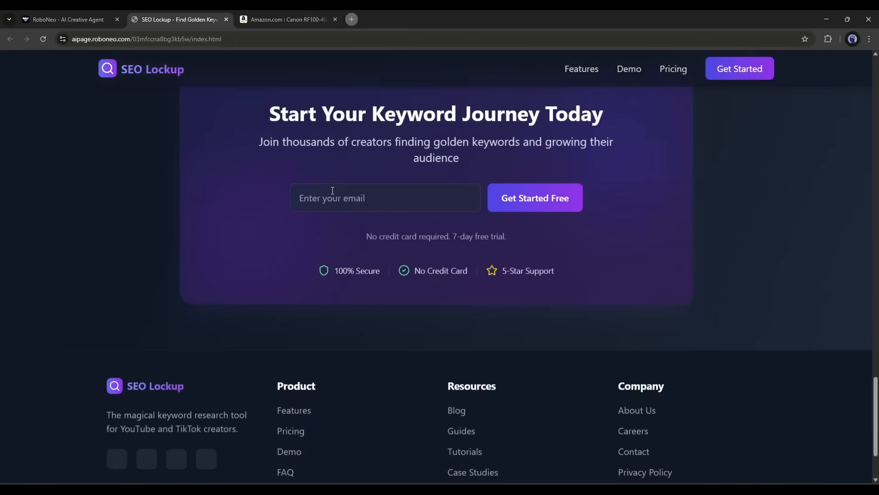
pyautogui.scroll(-3)
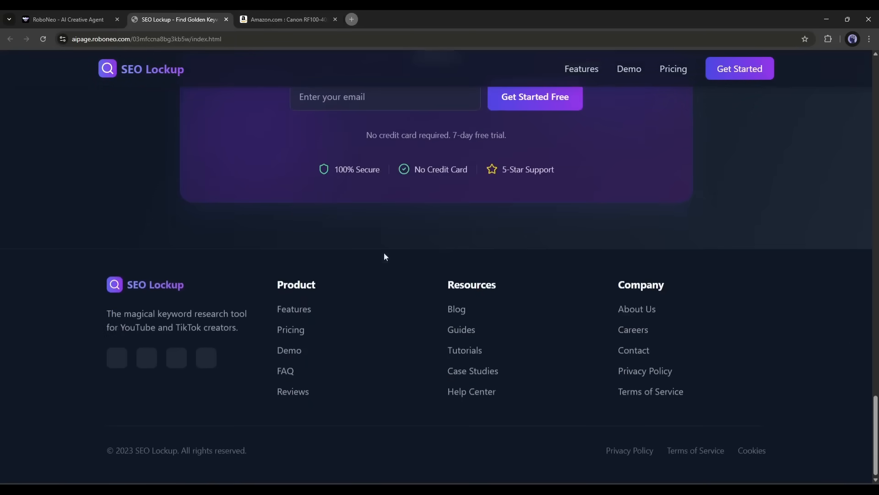
pyautogui.scroll(3)
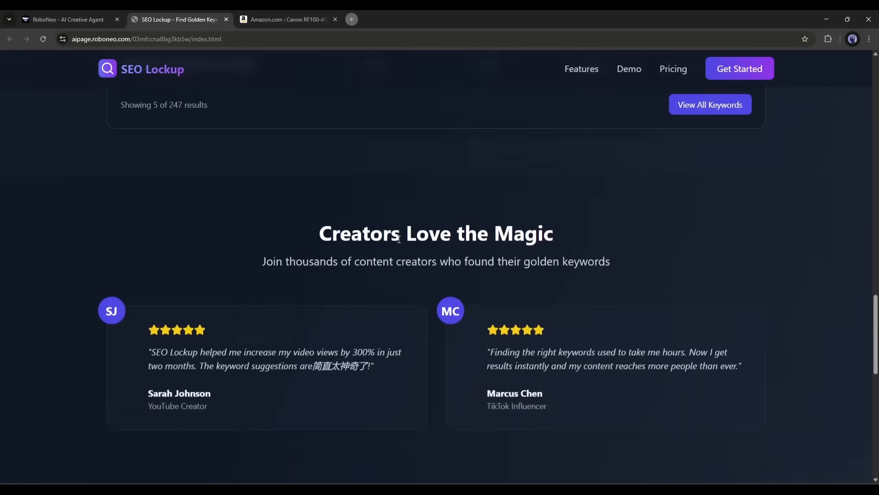
pyautogui.scroll(3)
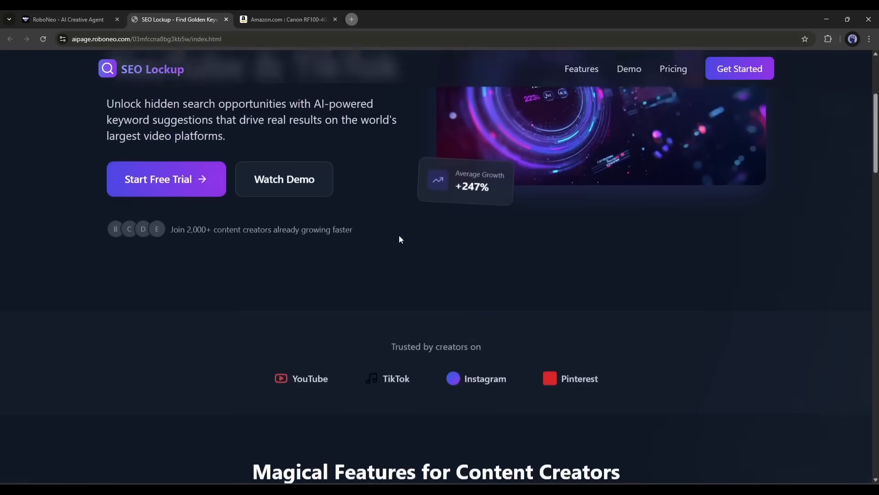
# - Review the demo keyword table section, then return to the RoboNeo home page
pyautogui.click(629, 69)
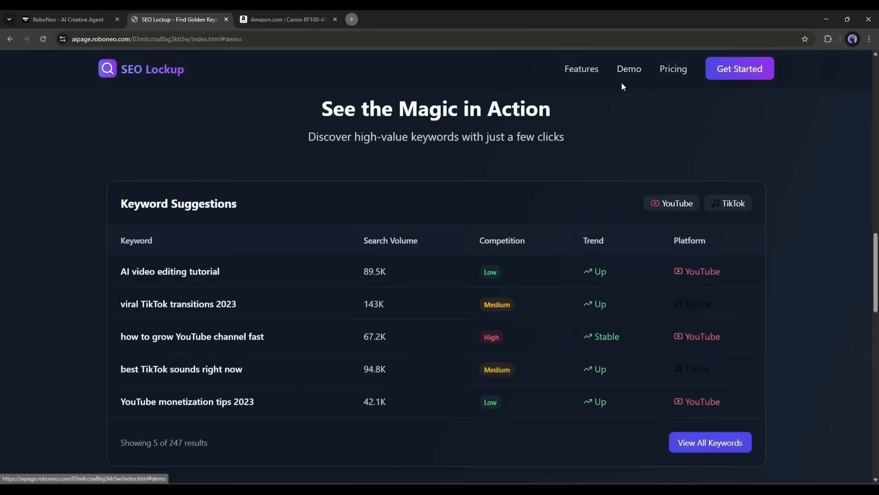
pyautogui.moveTo(735, 423)
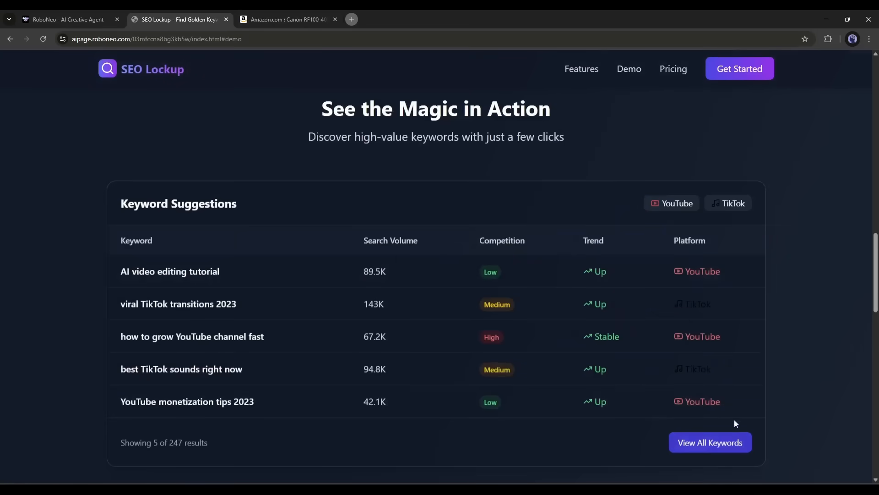
pyautogui.scroll(-3)
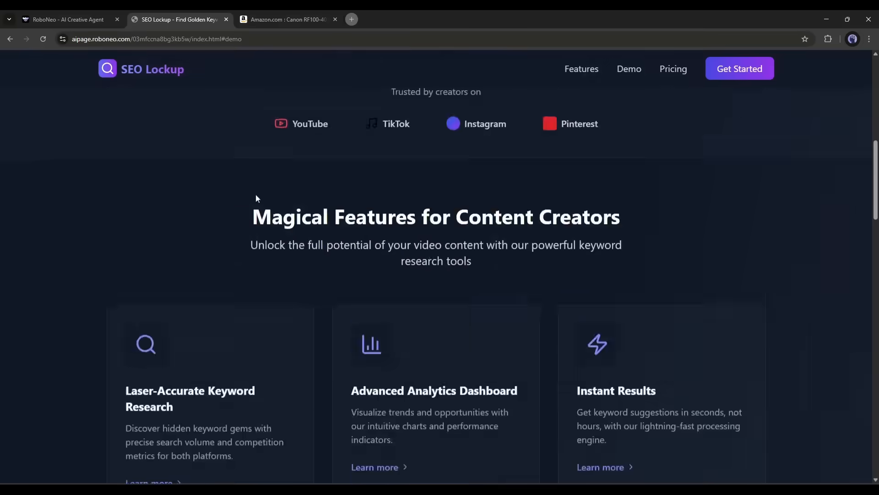
pyautogui.scroll(3)
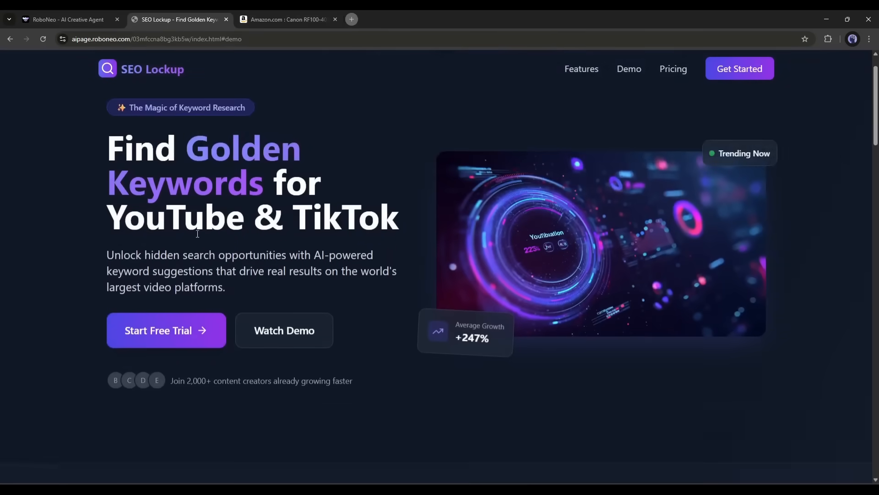
pyautogui.scroll(-3)
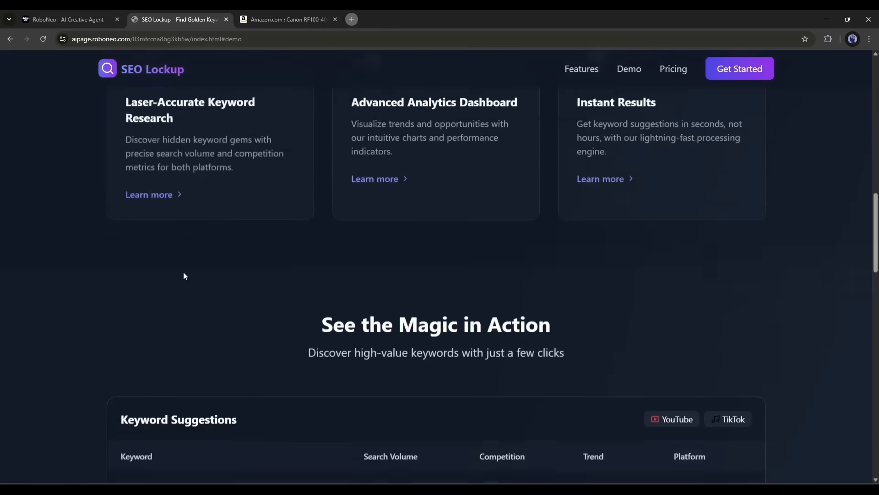
pyautogui.scroll(-3)
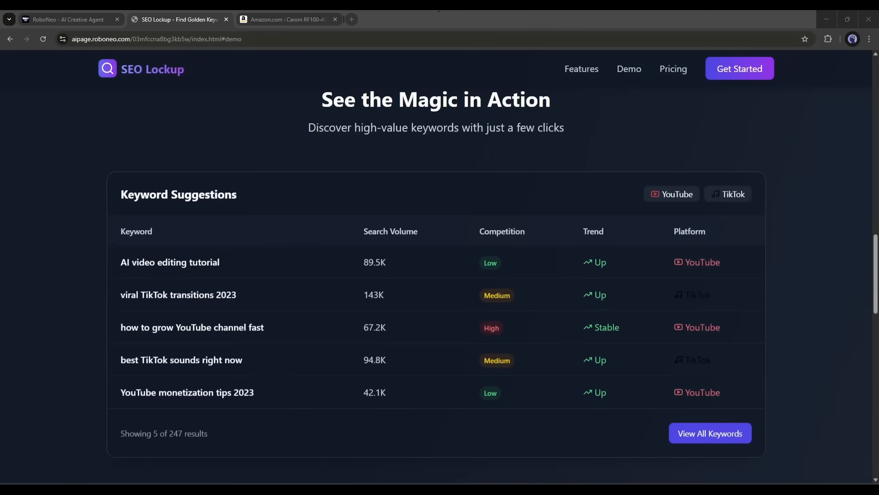
pyautogui.scroll(3)
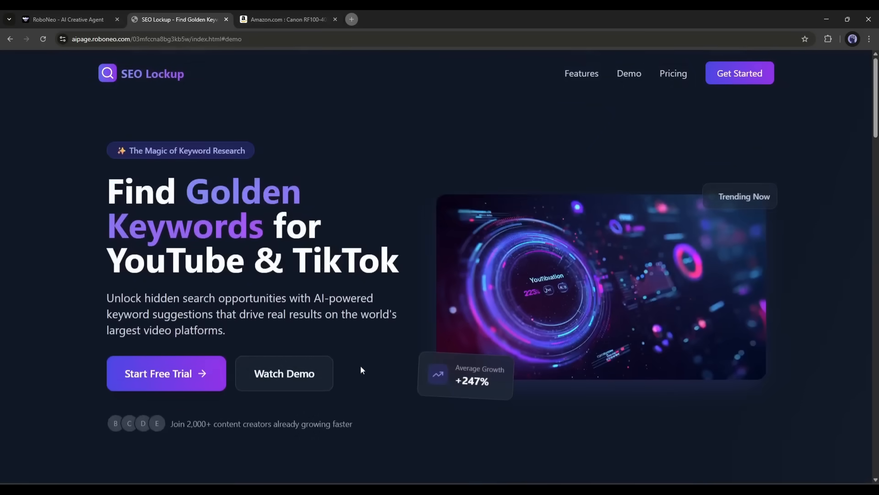
pyautogui.moveTo(271, 229)
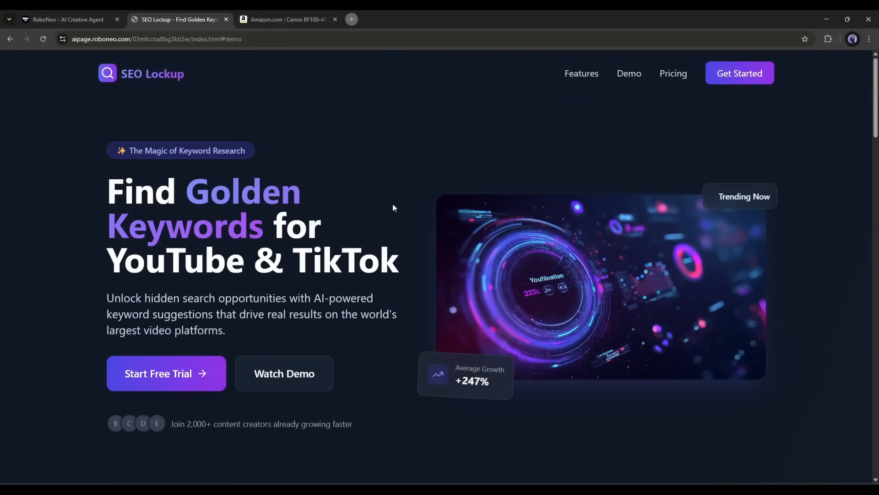
pyautogui.click(69, 19)
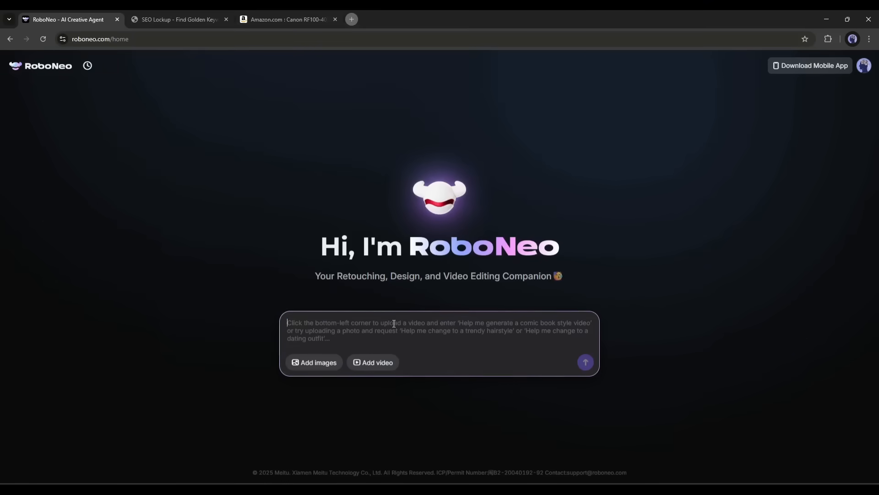
# - Describe an exclusive, underground midnight product-drop launch visual and attach two mug photos as references
pyautogui.write('Create a launch')
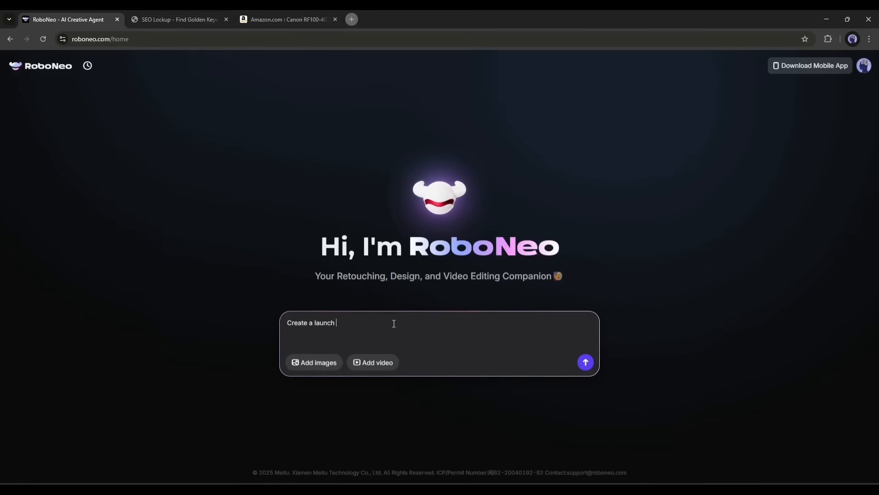
pyautogui.write('visual that feel like a mid')
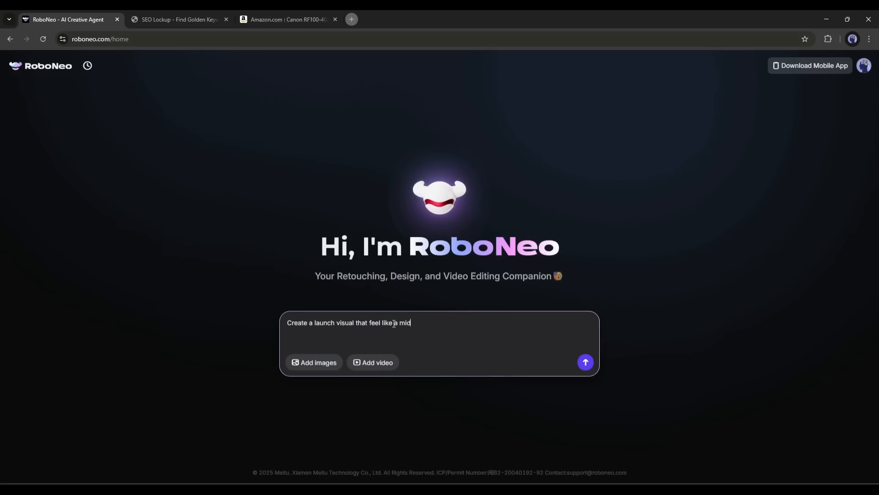
pyautogui.write('night product drop, e')
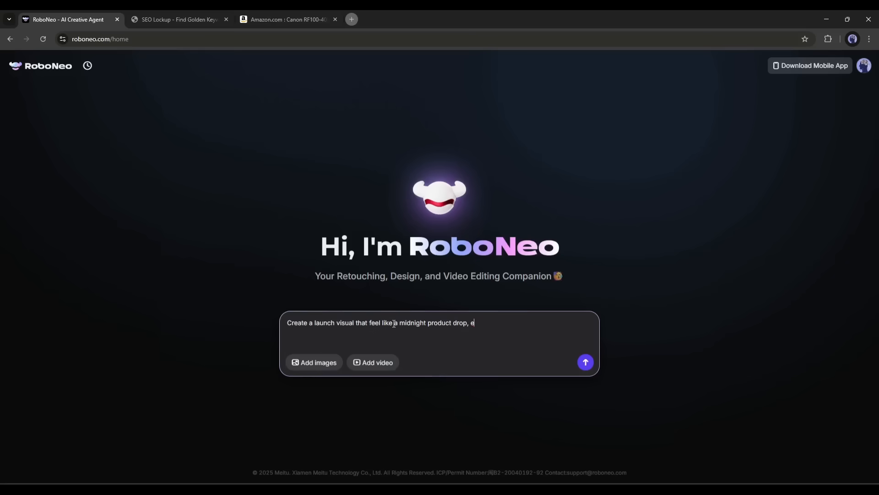
pyautogui.write('xclusive and underground')
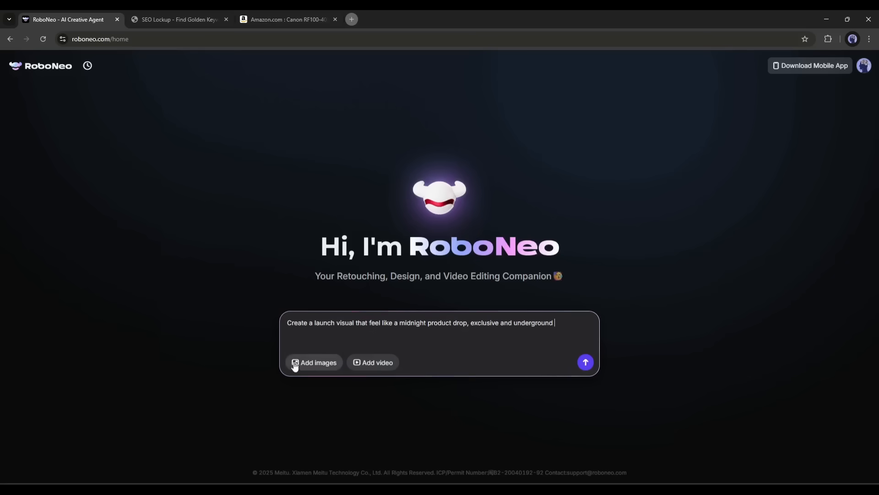
pyautogui.click(314, 363)
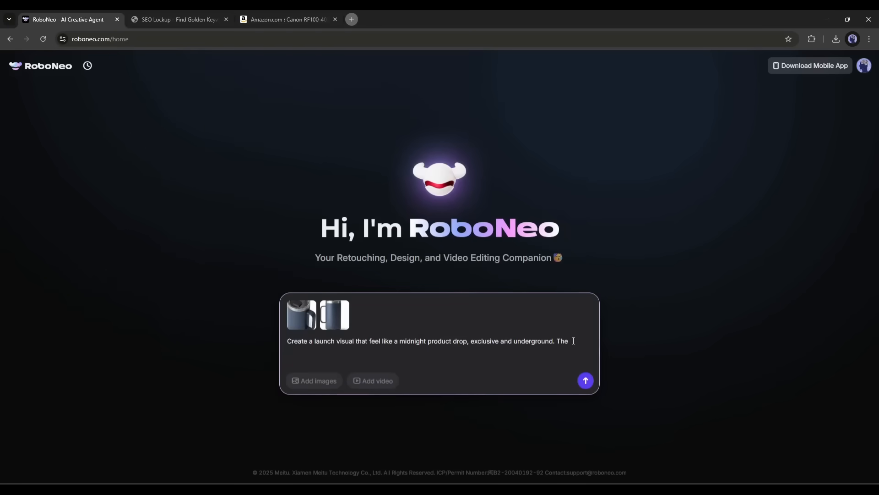
# - Add the product name 'YETI Rambler 24 oz Mug, Vacuum Insulated, Stainless Steel' and $15 price, then send the request
pyautogui.write('product name is YETI Rambler 24 oz Mug, Vacuum Insulated, Stainless Steel with MagSlider Lid')
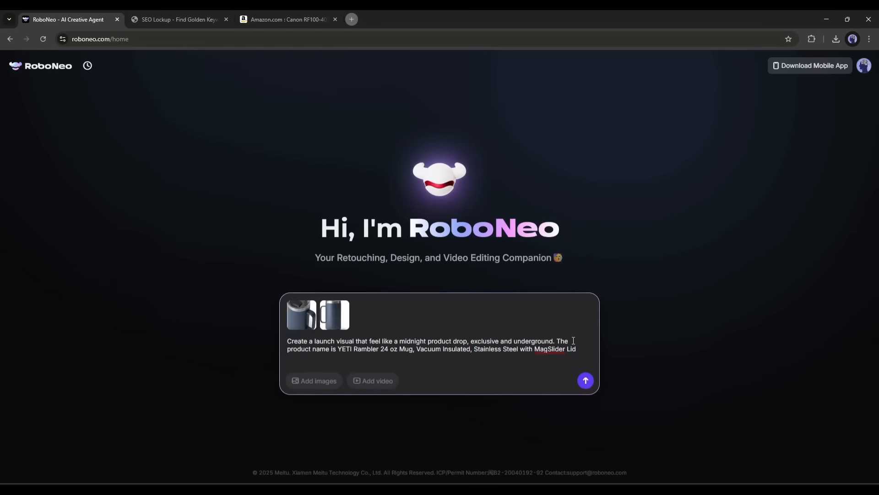
pyautogui.write(', and the price is $15.')
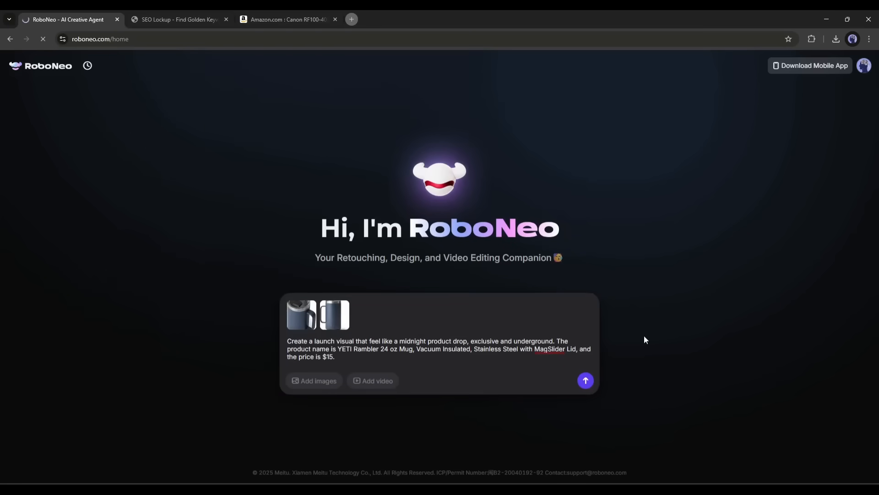
pyautogui.click(586, 380)
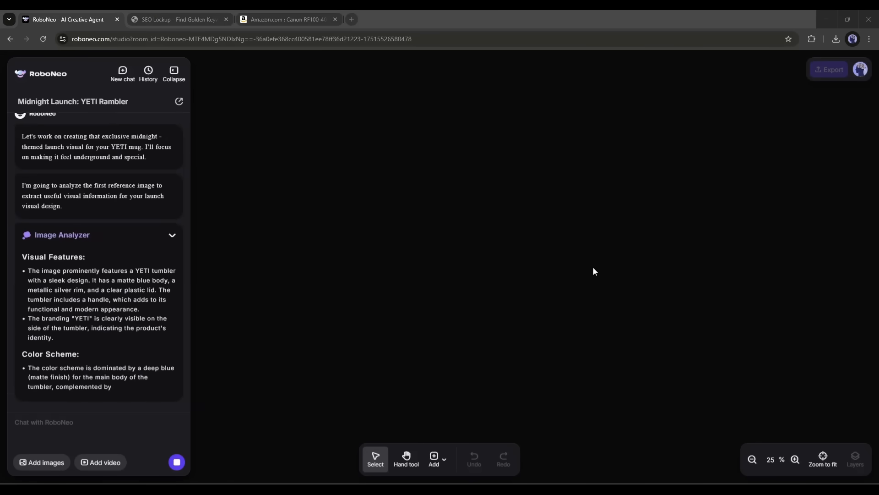
# - Review the generated 'MIDNIGHT DROP' YETI mug poster and split it into editable layers
pyautogui.scroll(-3)
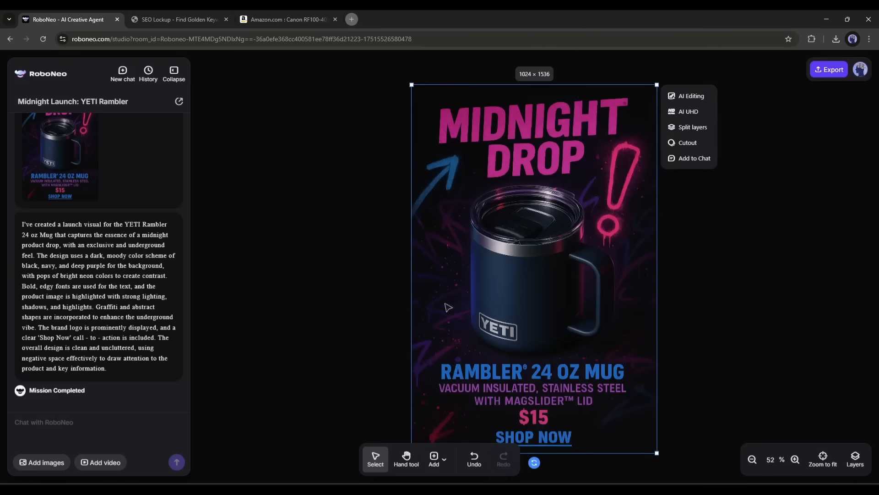
pyautogui.moveTo(630, 150)
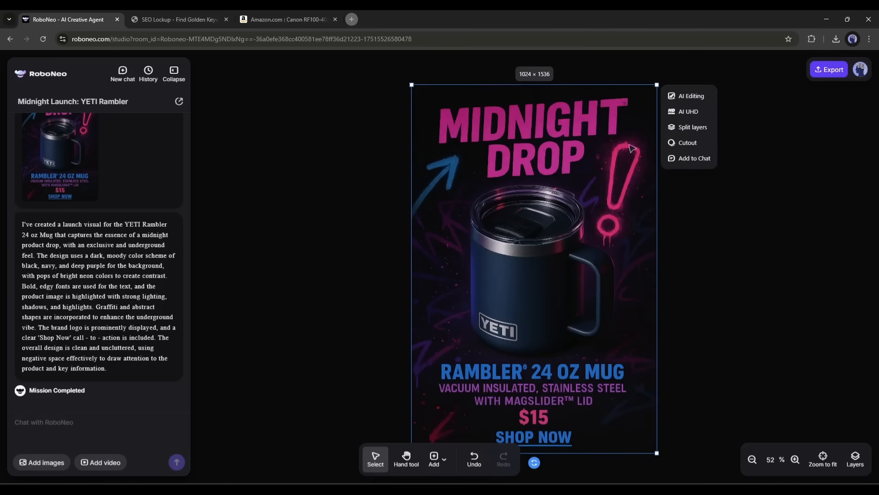
pyautogui.moveTo(446, 355)
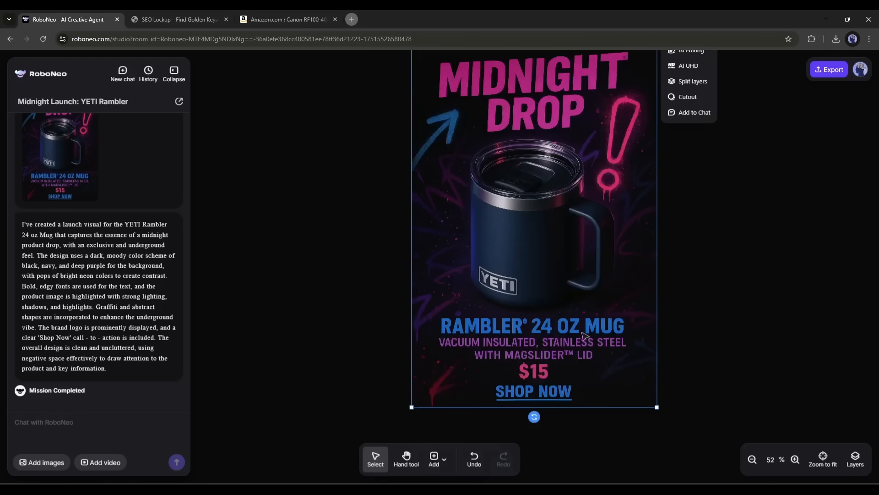
pyautogui.moveTo(581, 331)
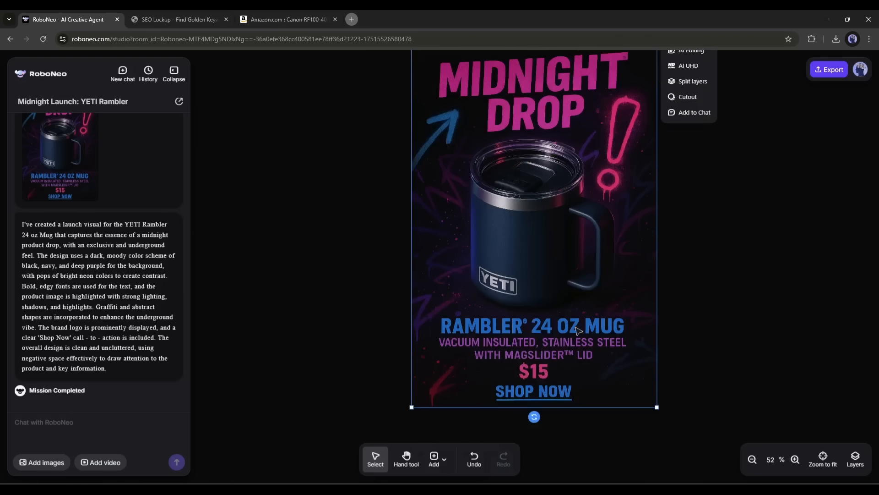
pyautogui.moveTo(526, 357)
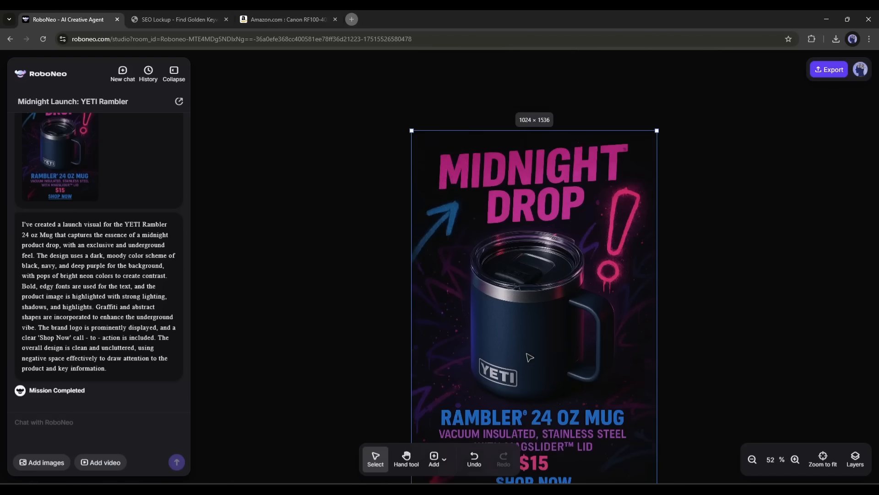
pyautogui.rightClick(527, 352)
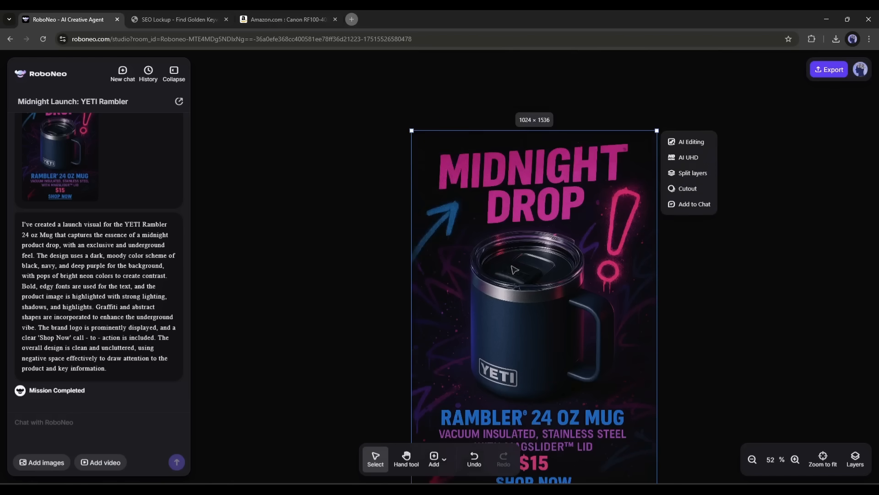
pyautogui.moveTo(502, 298)
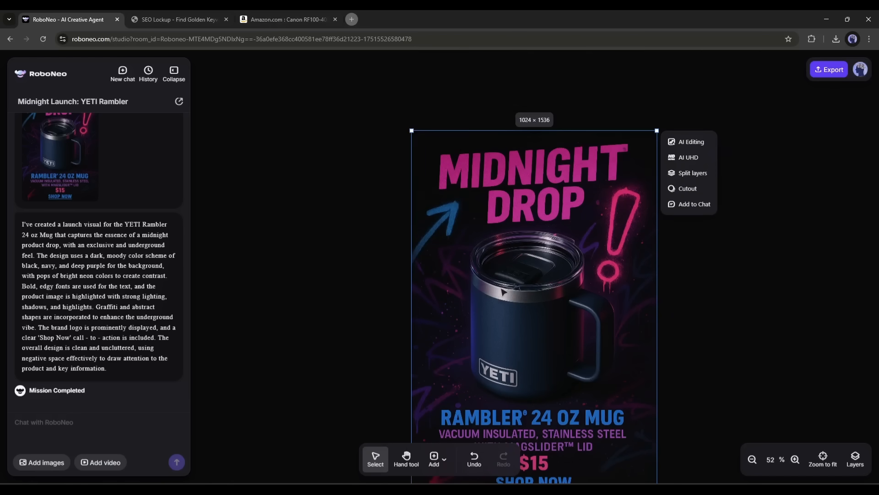
pyautogui.moveTo(493, 279)
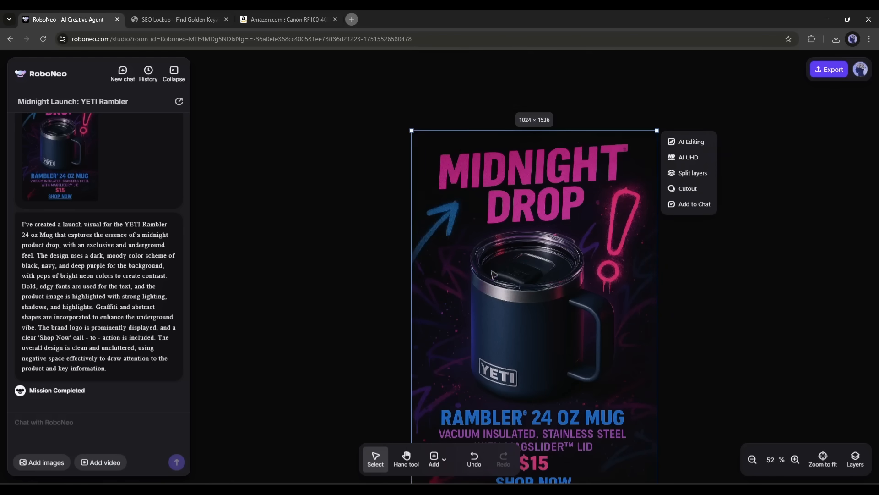
pyautogui.moveTo(690, 144)
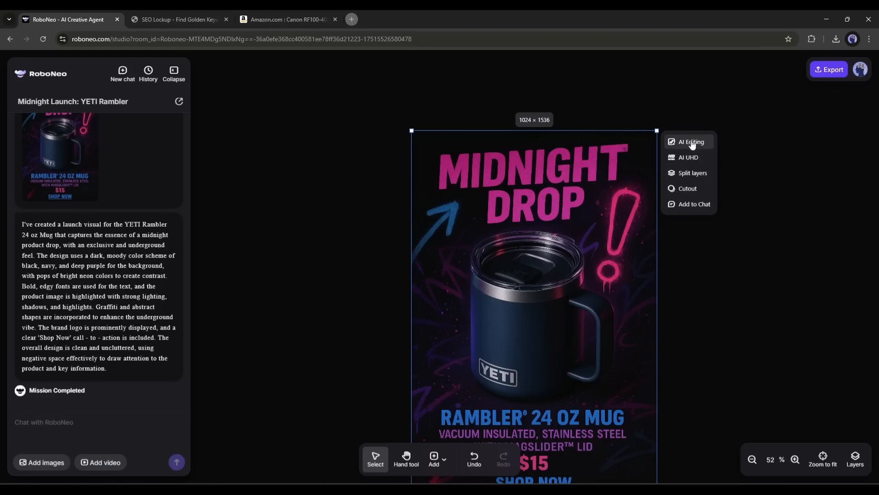
pyautogui.moveTo(678, 147)
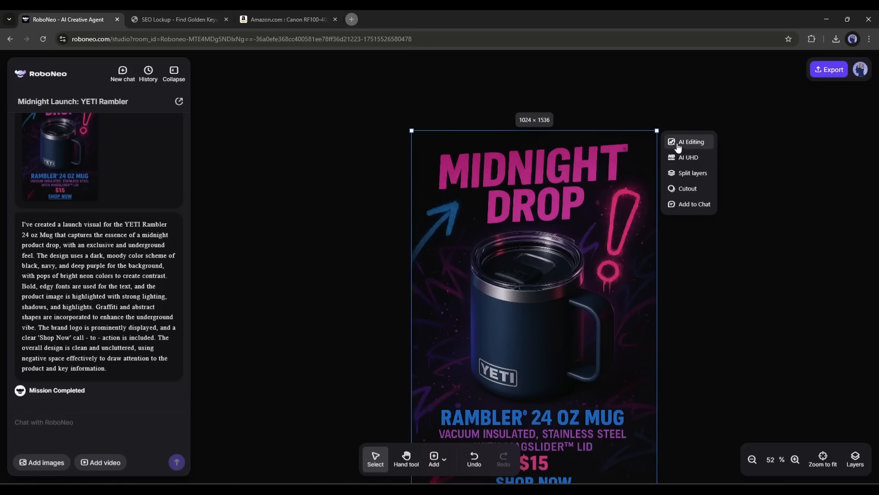
pyautogui.moveTo(681, 151)
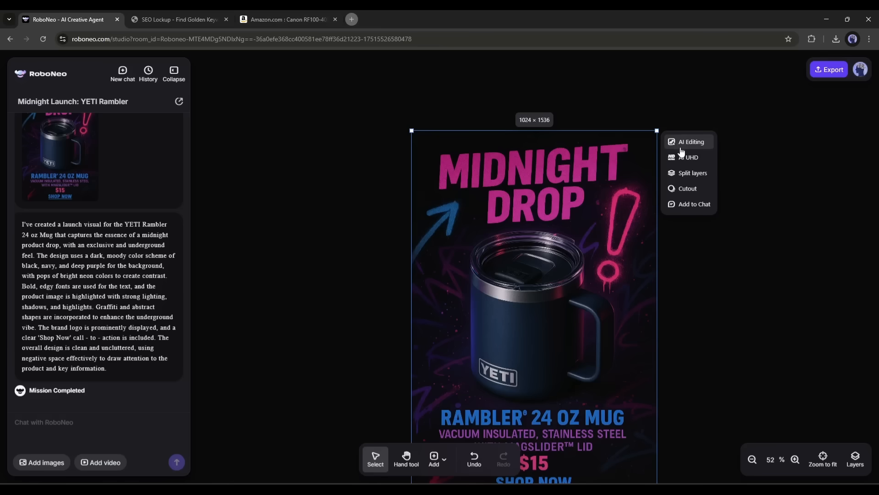
pyautogui.moveTo(680, 187)
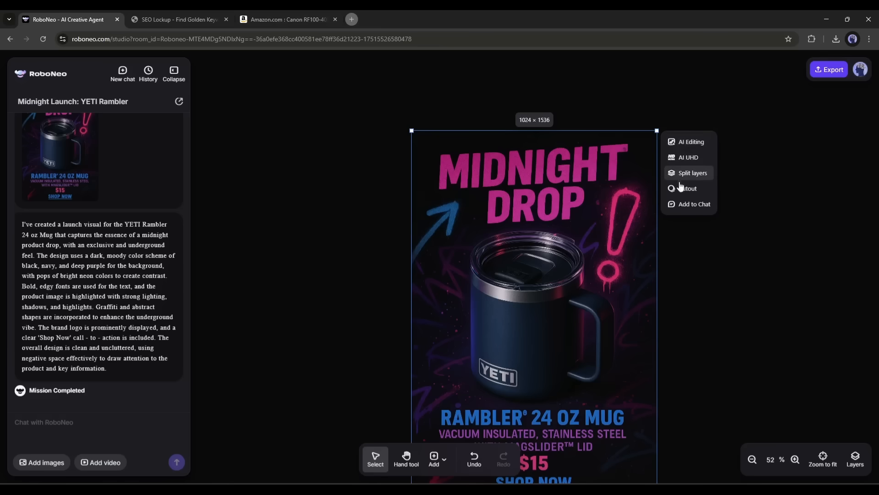
pyautogui.click(693, 173)
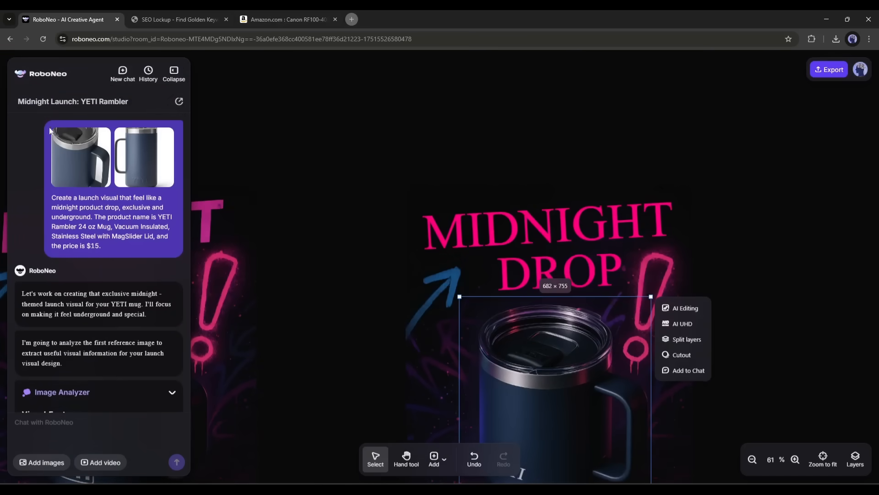
# - Revisit the SEO Lockup website, then return to the RoboNeo home page
pyautogui.click(178, 19)
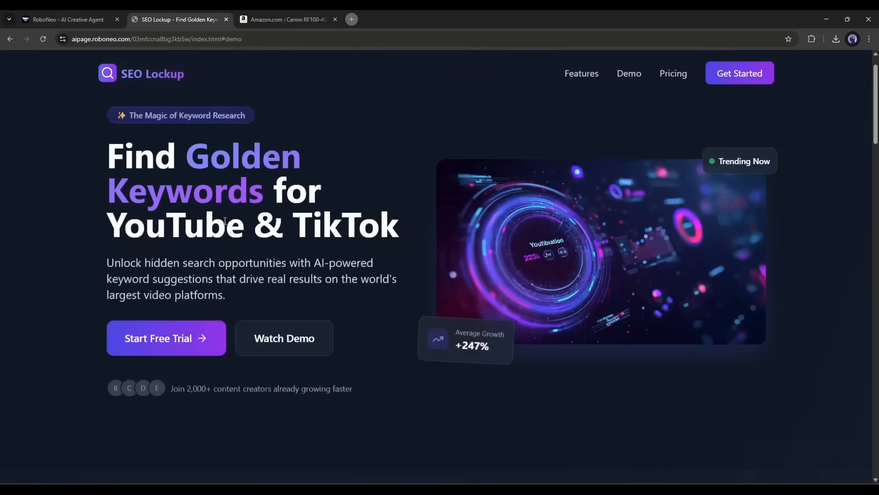
pyautogui.click(68, 19)
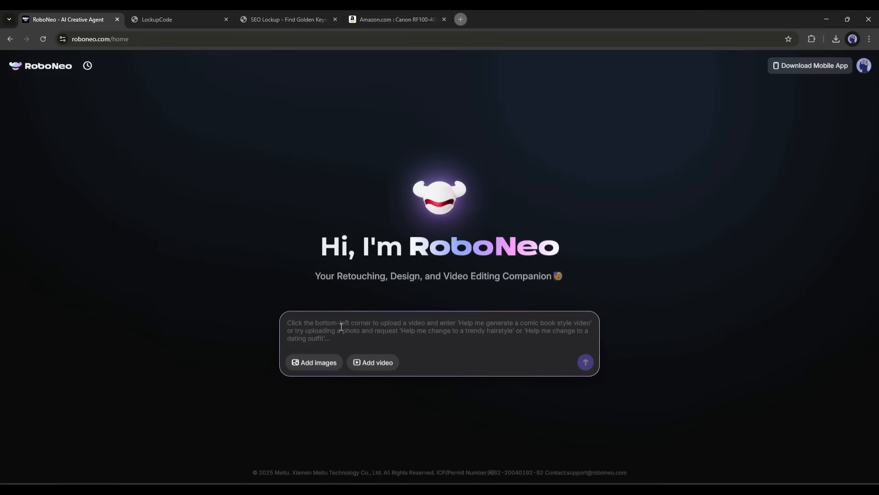
# - Write a viral product ad video request for the Canon RF100-400mm F5.6-8 Lens
pyautogui.write('Create a')
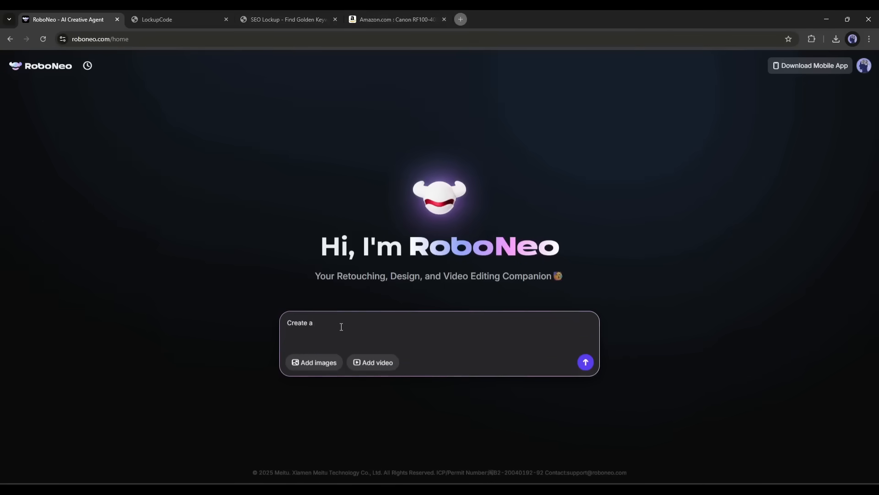
pyautogui.write('Viral product ad')
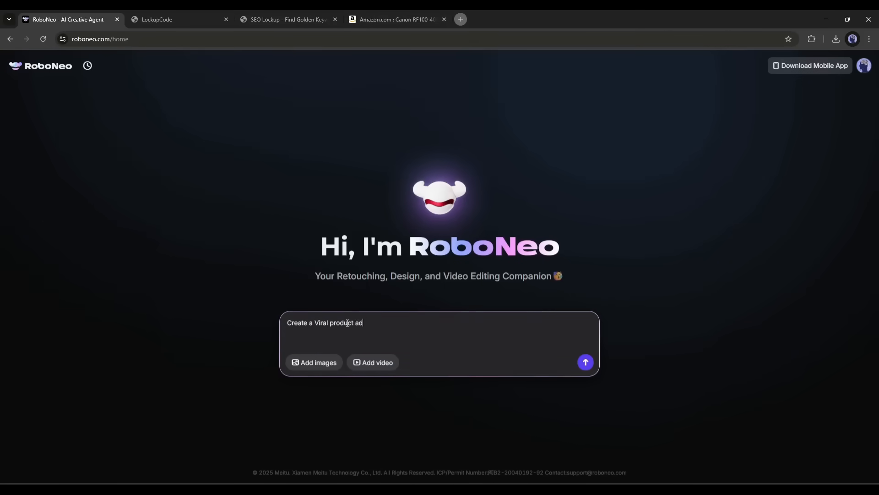
pyautogui.write('video for this Product')
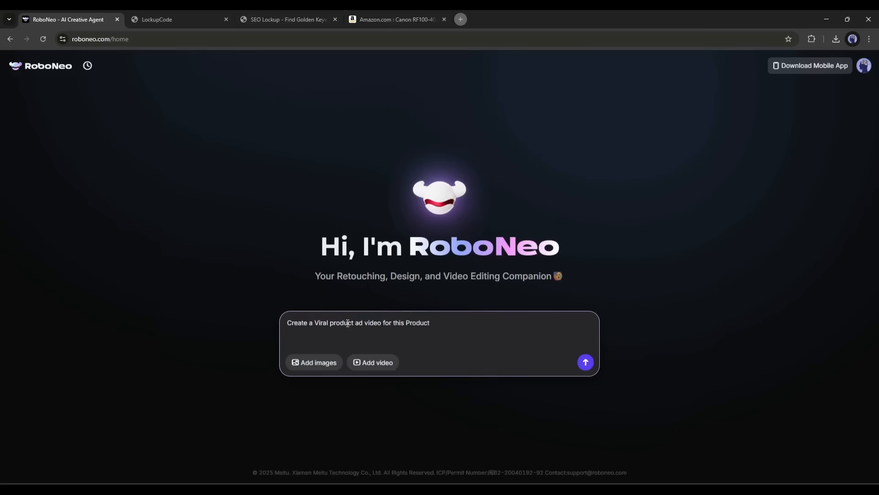
pyautogui.write('called: Canon RF100-400mm F5.6-8 Lens.')
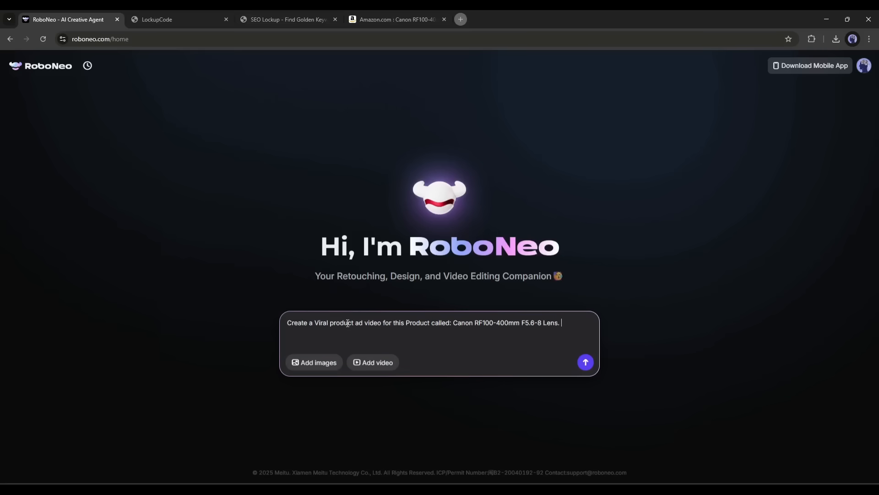
# - Copy the Amazon 'About this item' feature list into the prompt, attach two lens photos and submit the request
pyautogui.click(399, 19)
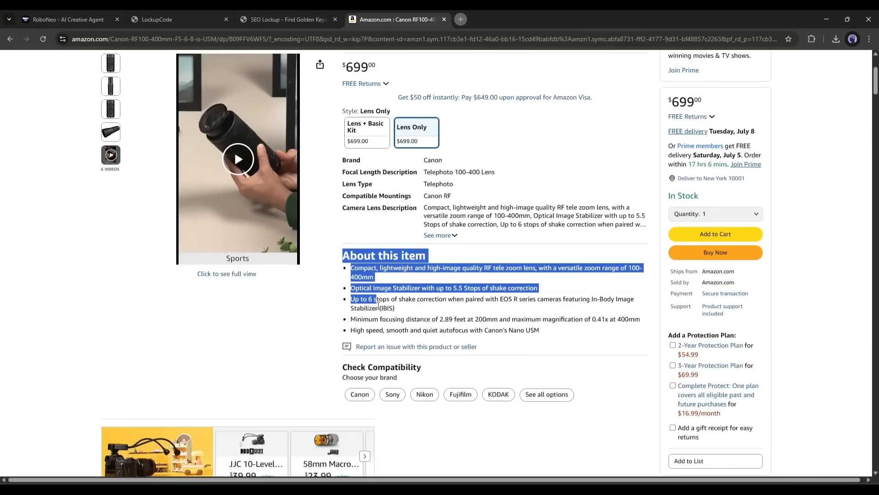
pyautogui.moveTo(376, 298); pyautogui.dragTo(538, 330)
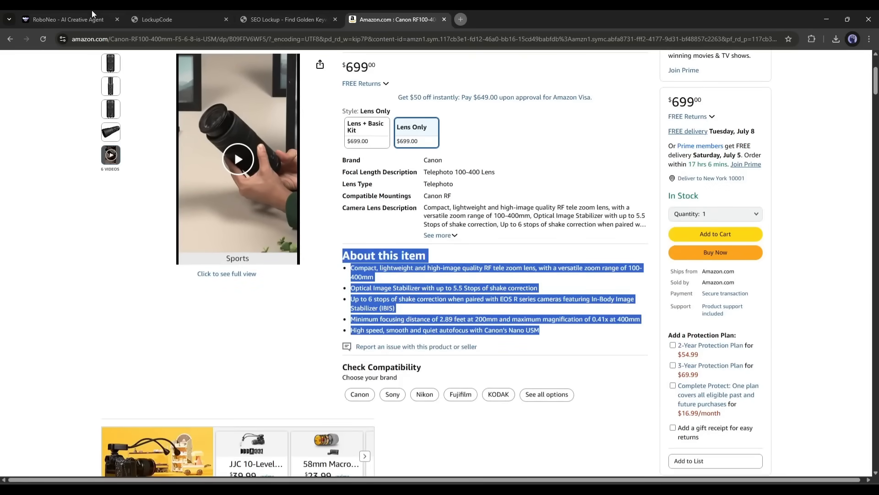
pyautogui.click(64, 20)
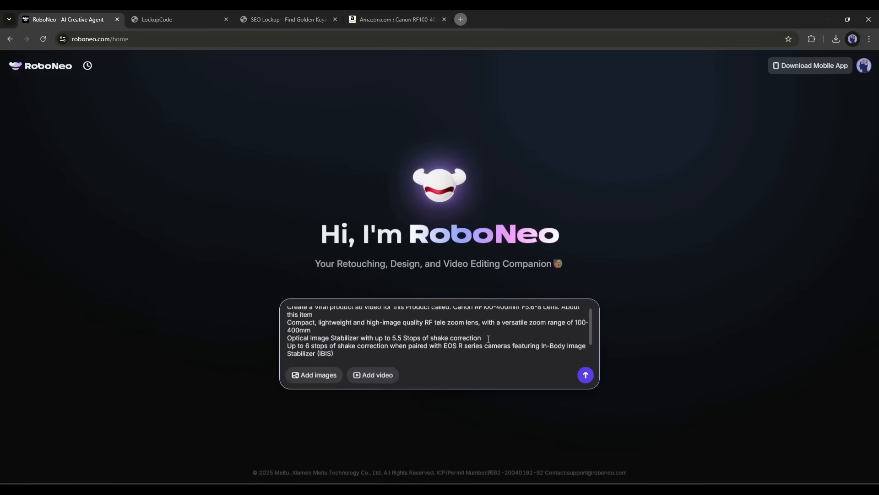
pyautogui.click(314, 374)
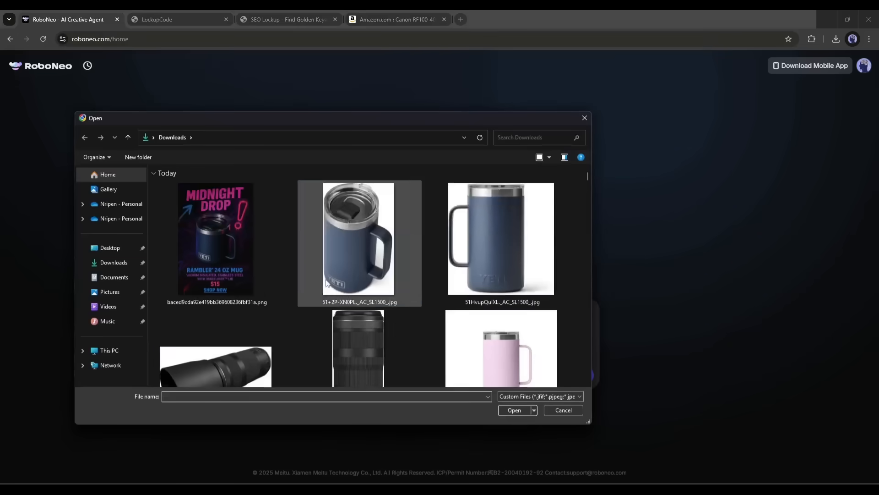
pyautogui.click(514, 409)
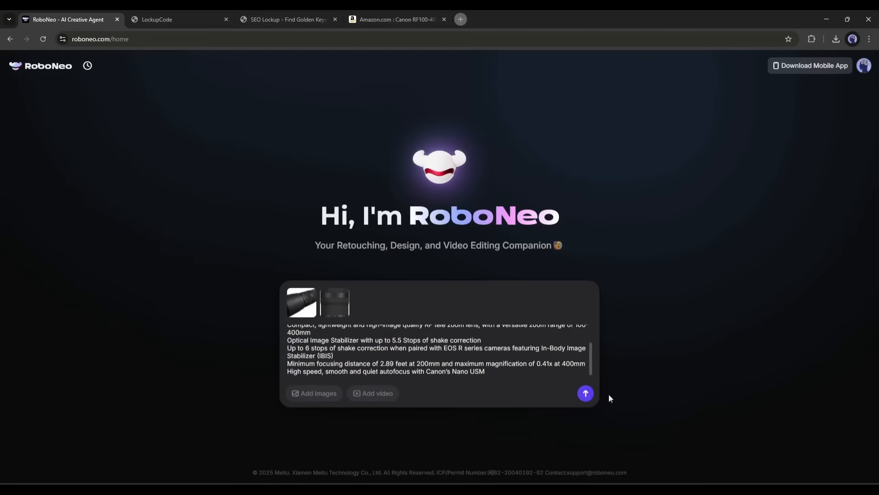
pyautogui.click(587, 393)
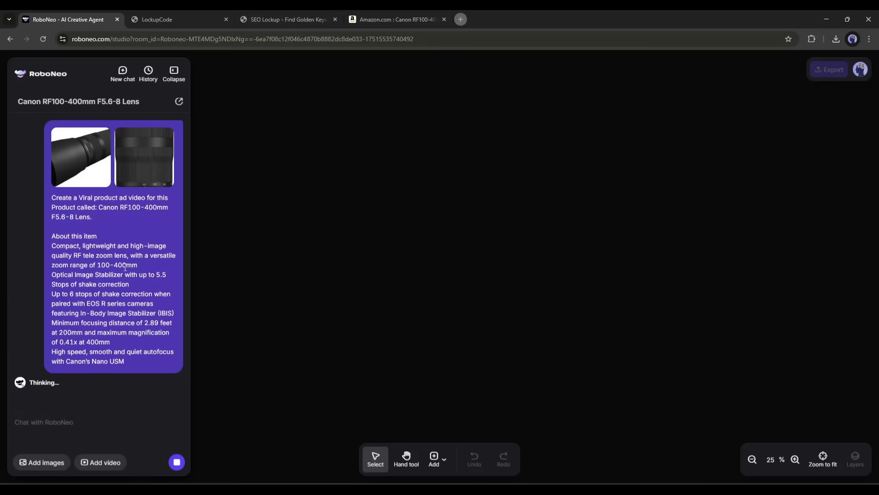
pyautogui.moveTo(541, 474)
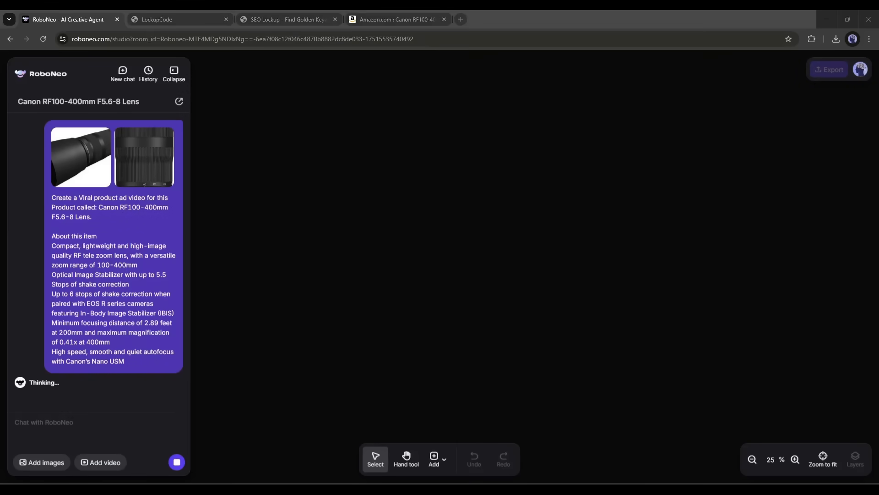
pyautogui.moveTo(516, 195)
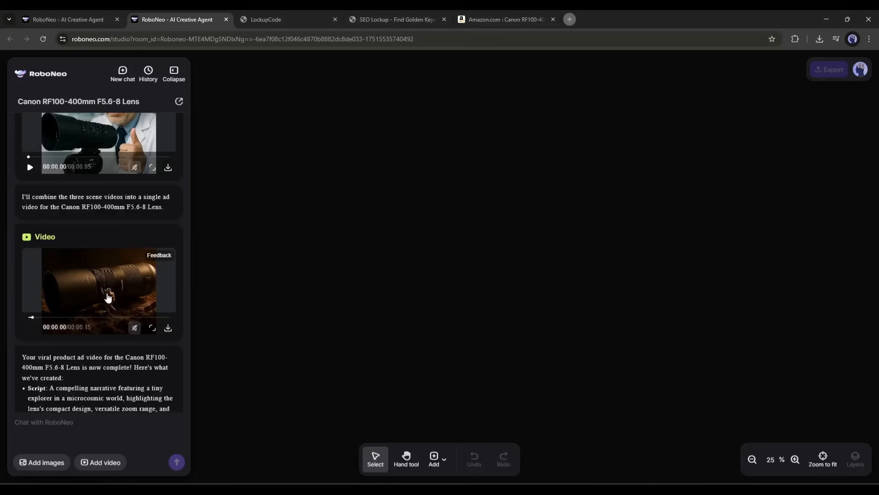
# - Play the finished 15-second Canon lens ad combining three tiny-explorer scene clips
pyautogui.click(108, 297)
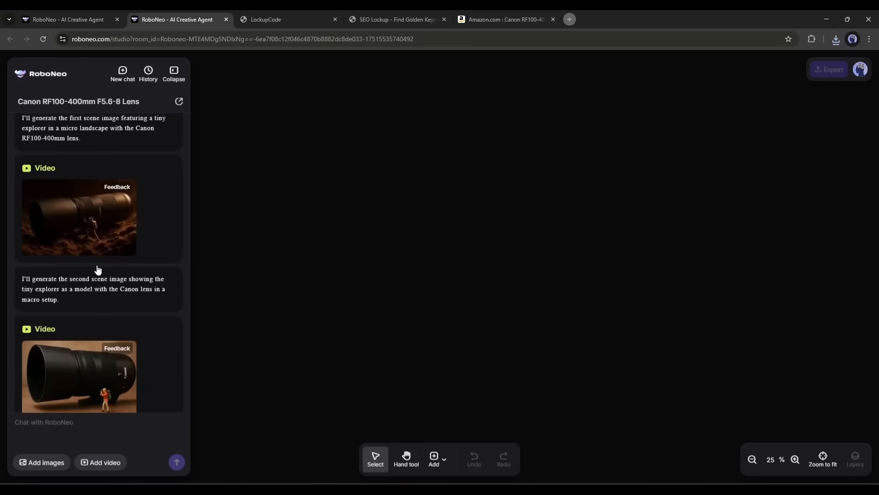
# - Revisit the LockupCode site, the Midnight Drop YETI poster project and the Canon lens video chat
pyautogui.click(278, 19)
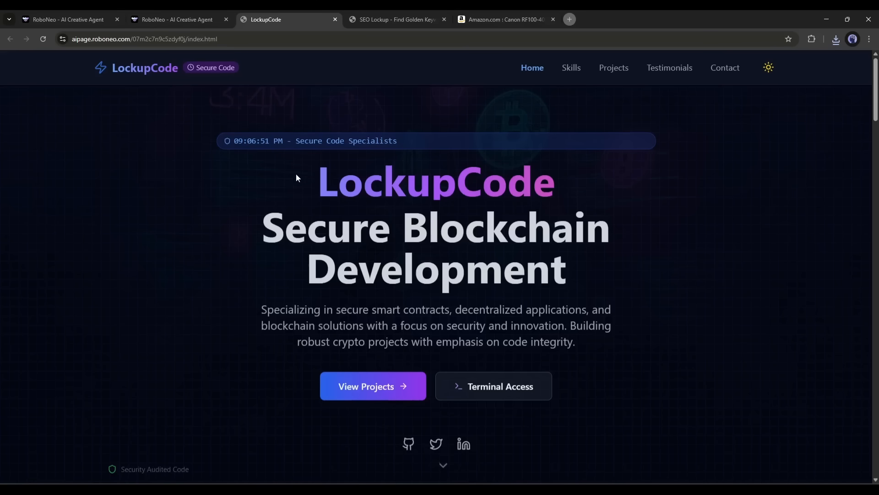
pyautogui.click(63, 19)
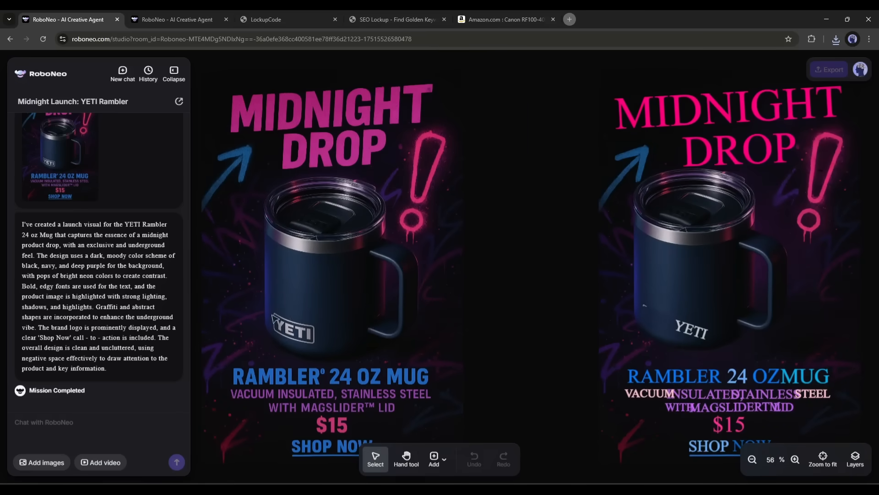
pyautogui.moveTo(446, 306)
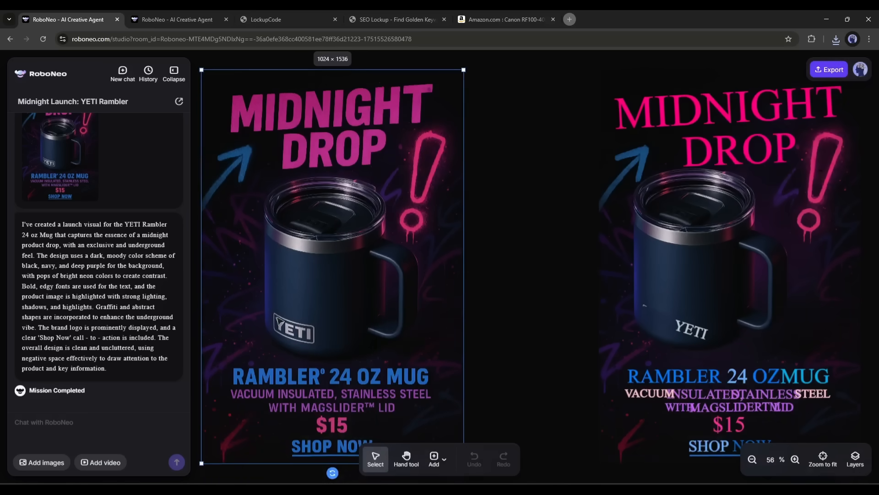
pyautogui.click(174, 19)
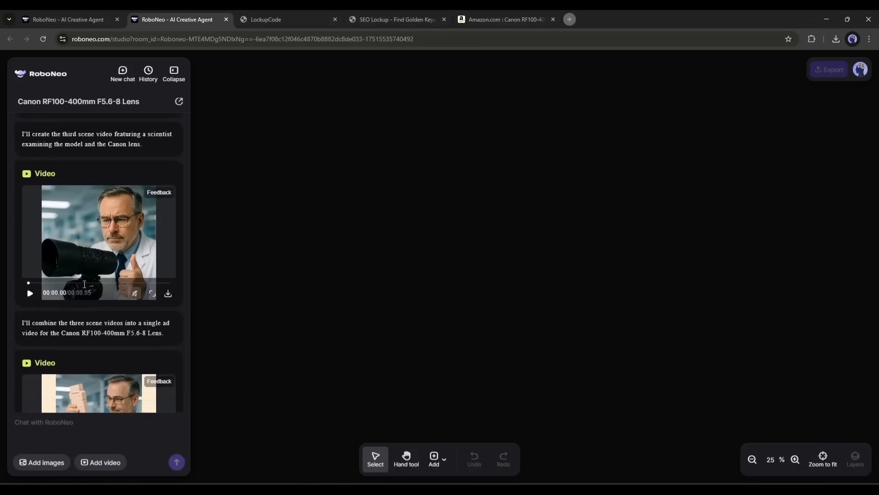
# - View RoboNeo's App Store and Google Play listings, then return to the home page
pyautogui.click(282, 20)
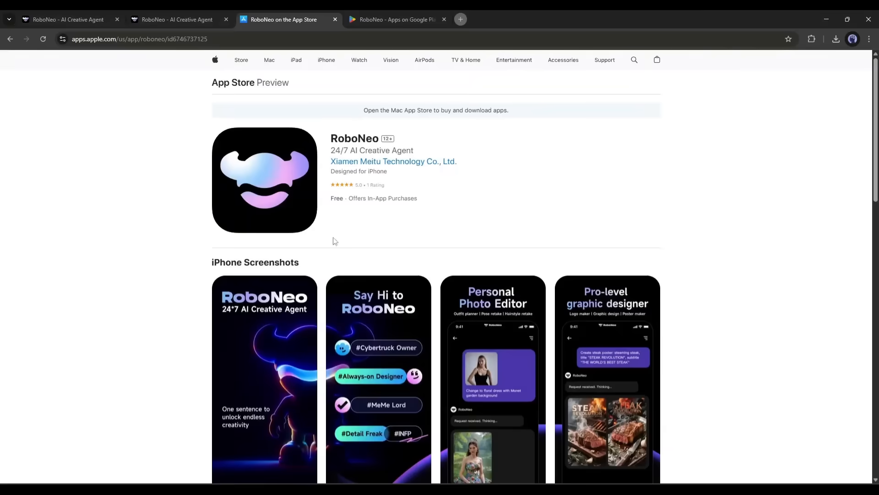
pyautogui.click(392, 19)
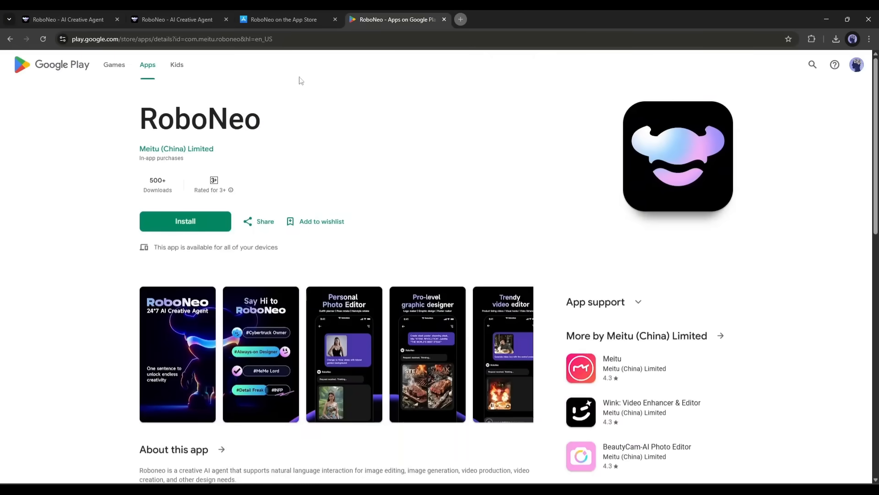
pyautogui.moveTo(447, 121)
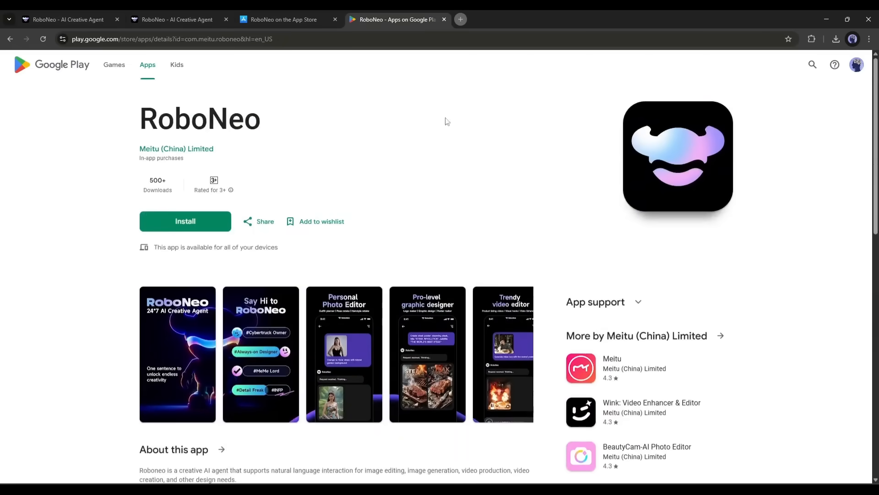
pyautogui.click(176, 19)
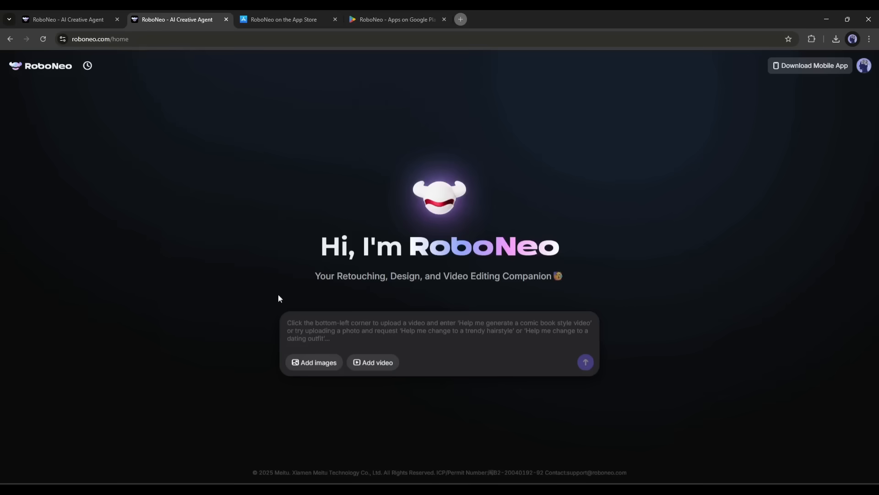
pyautogui.moveTo(415, 200)
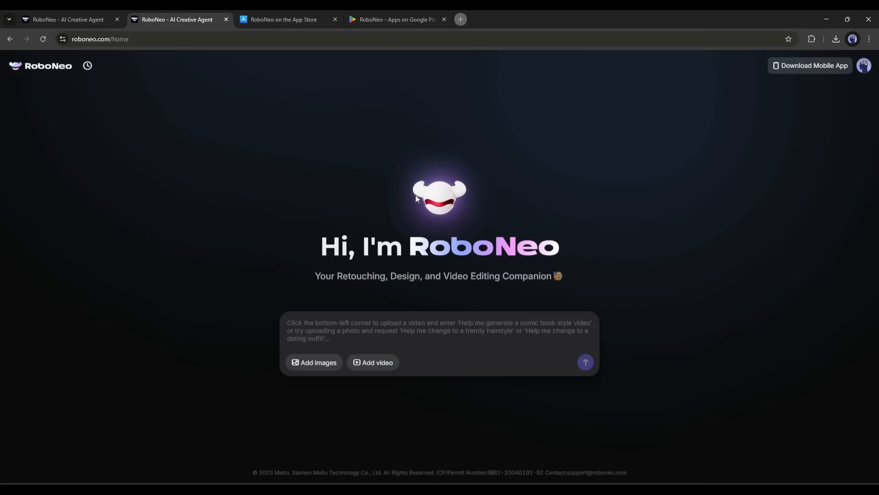
pyautogui.moveTo(540, 67)
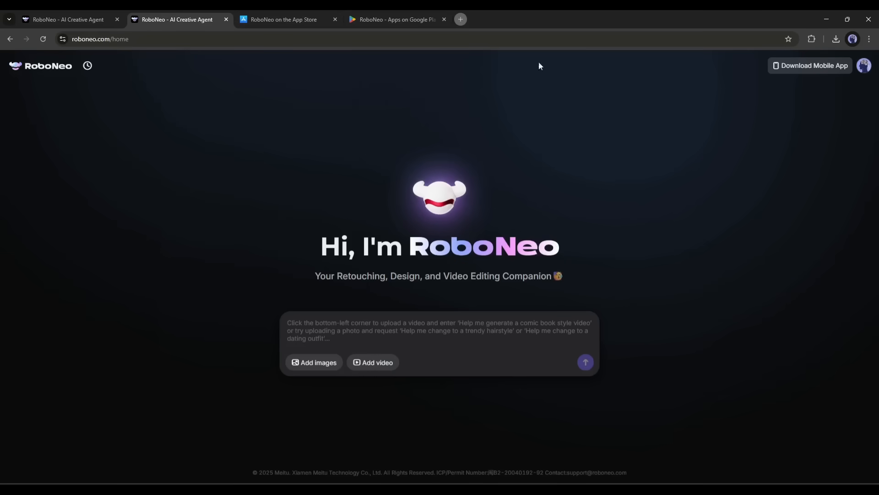